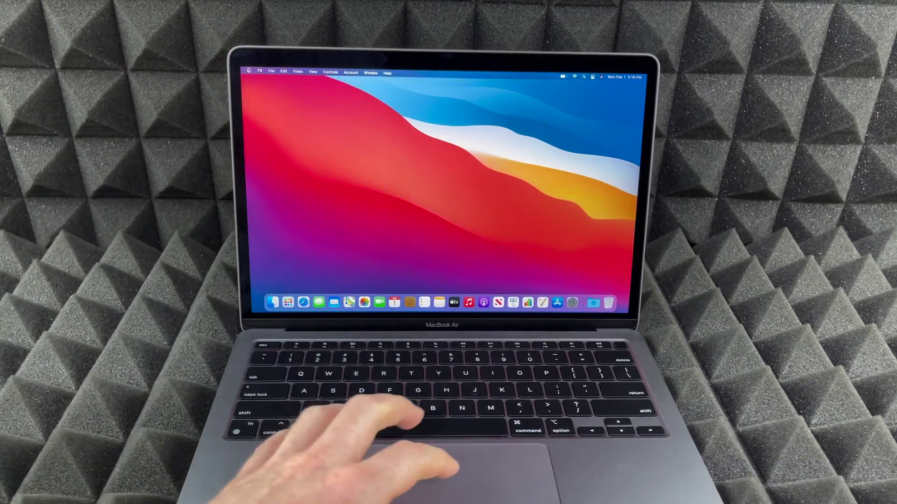
# - Choose Shut Down from the Apple menu to bring up the shutdown confirmation
pyautogui.click(249, 72)
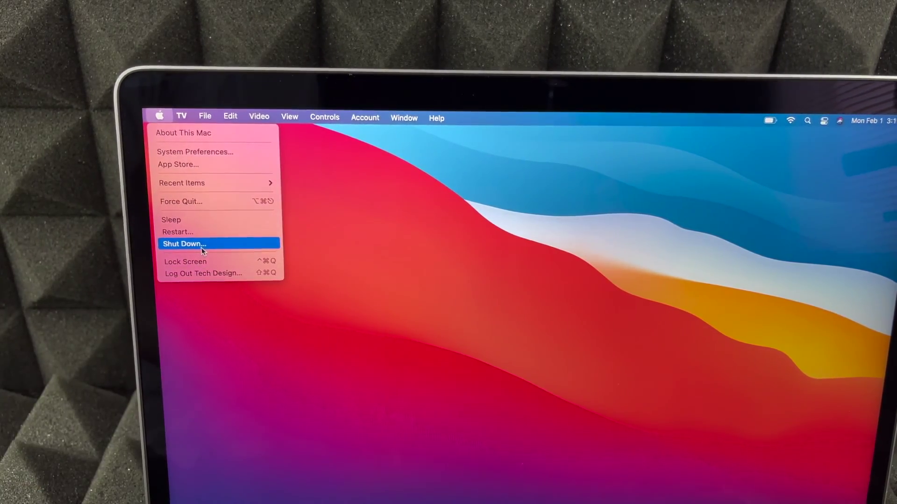
pyautogui.click(184, 243)
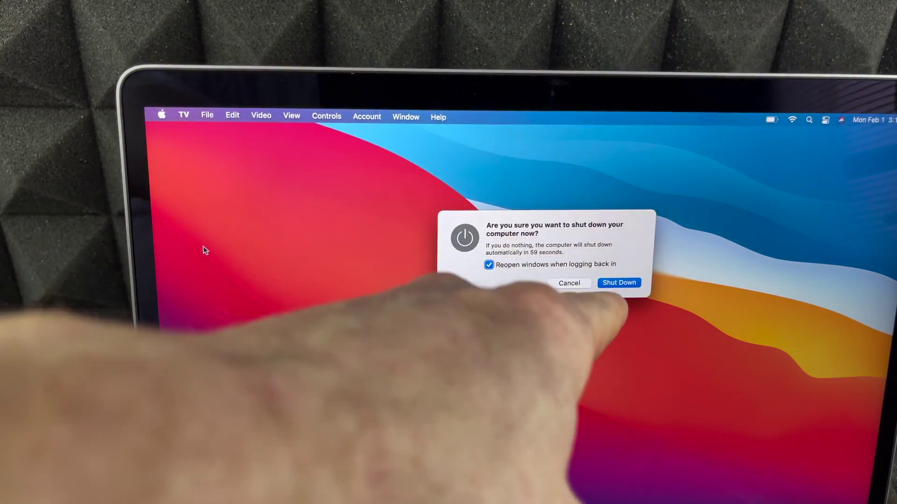